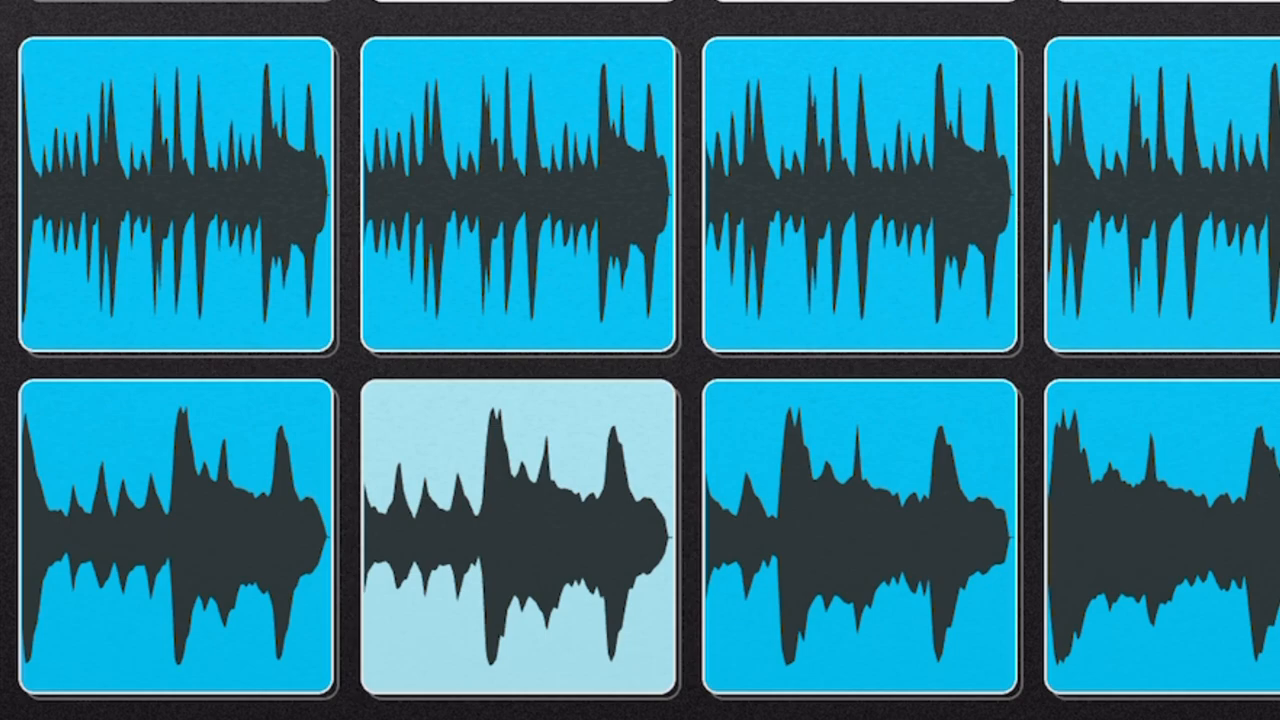
Engage the Loop Modulation XY pad on the break and select the second Time setting
{"action": "scroll", "scroll_direction": "right", "scroll_amount": 3}
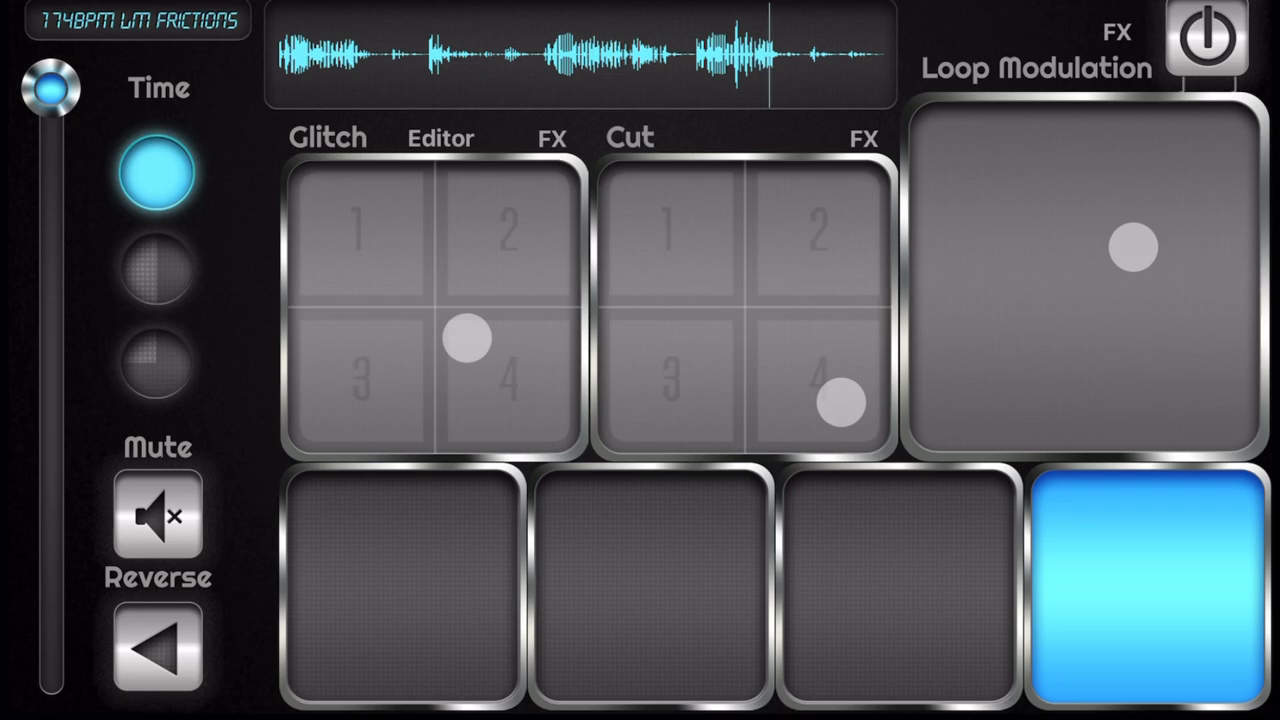
{"action": "left_click", "coordinate": [1085, 280]}
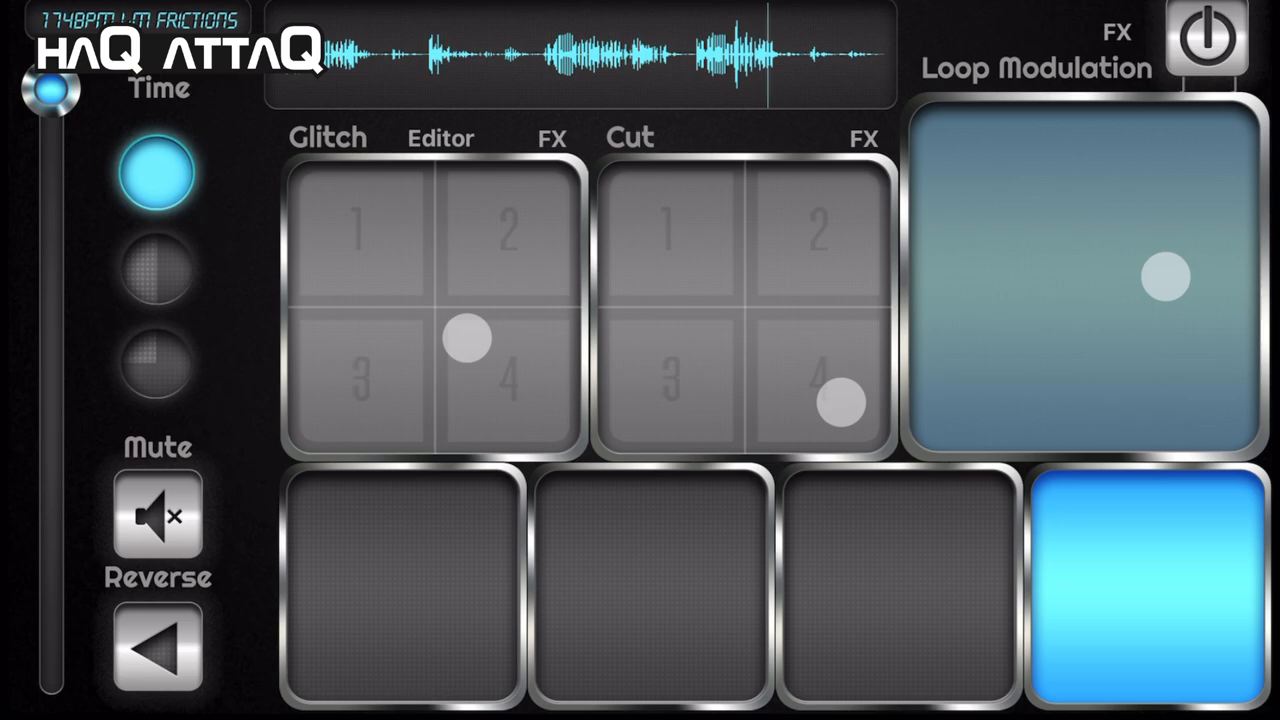
{"action": "left_click", "coordinate": [157, 268]}
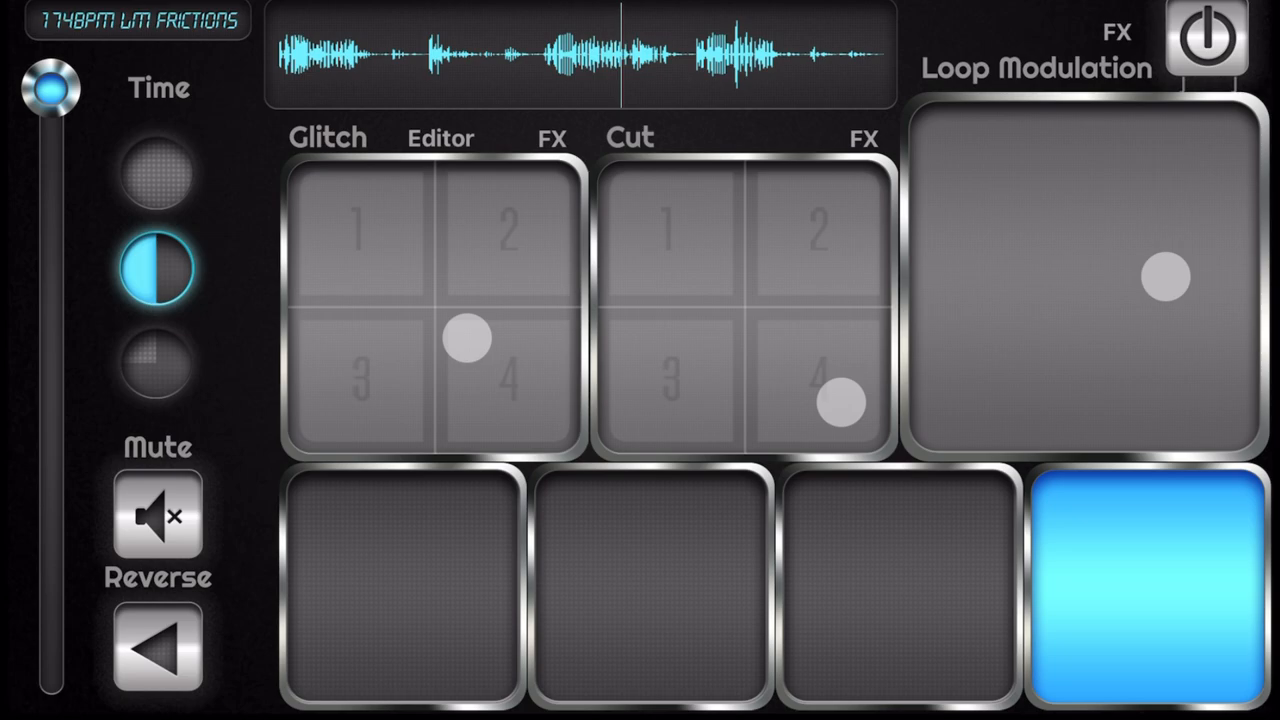